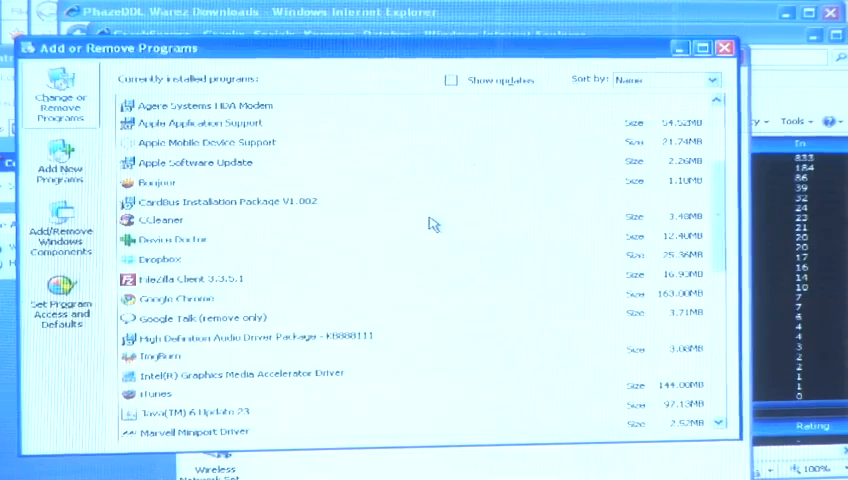
scroll("down", 3)
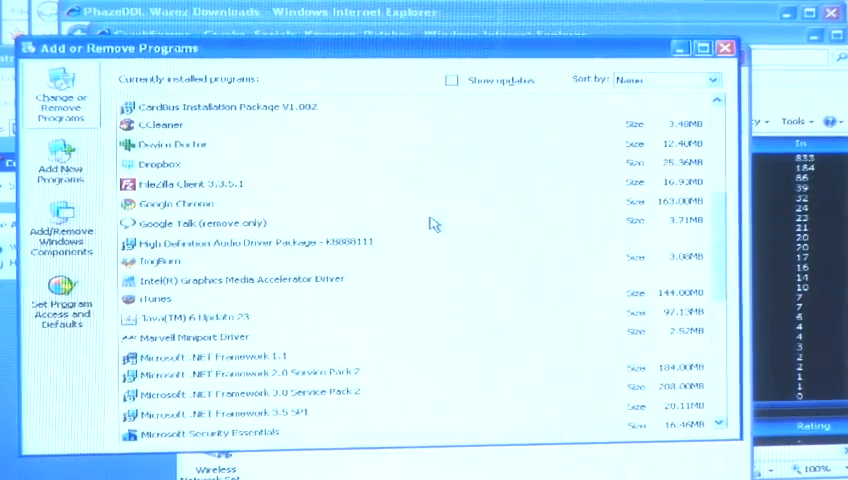
scroll("down", 3)
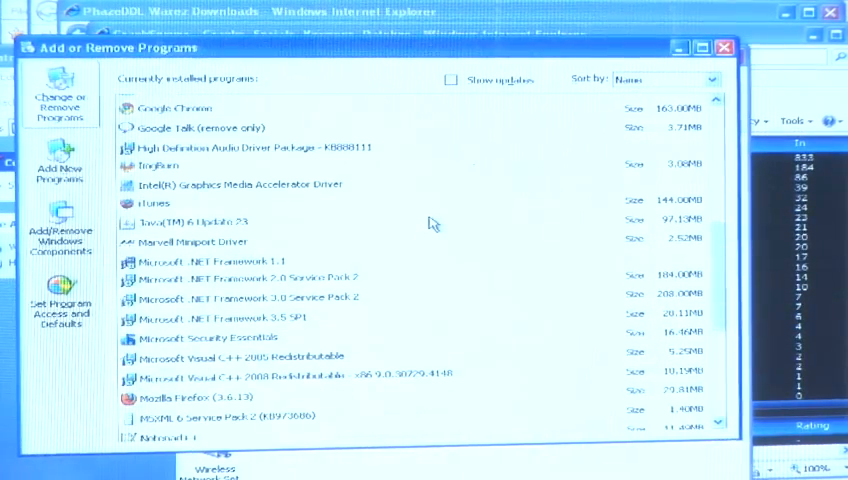